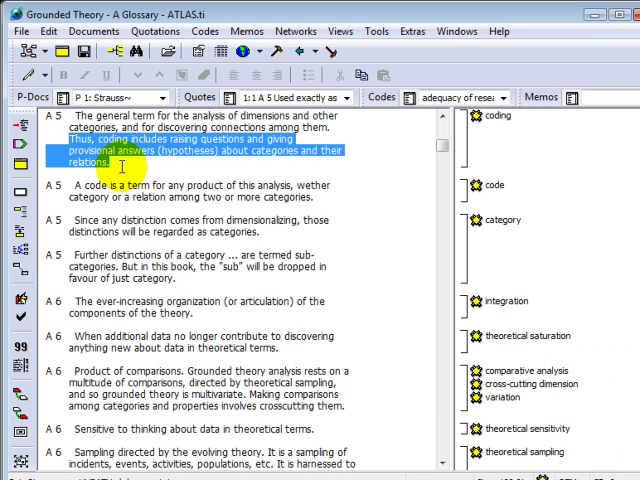
# Step: Bring up the Codes > Coding menu for the selected raising-questions passage
pyautogui.click(208, 32)
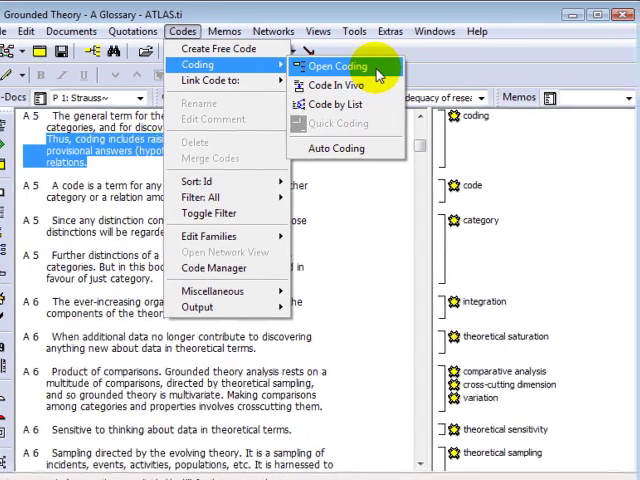
# Step: Open-code the passage with a newly created code named 'new code'
pyautogui.click(336, 64)
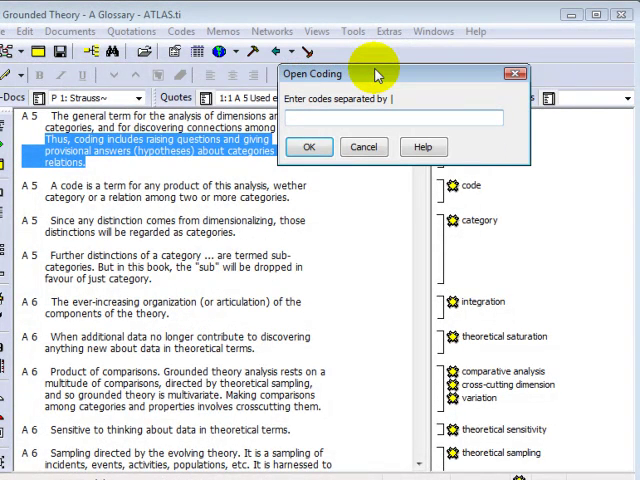
pyautogui.write('new')
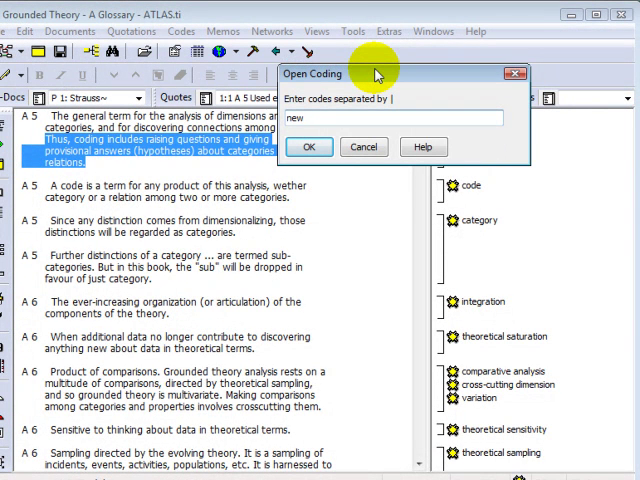
pyautogui.write('code')
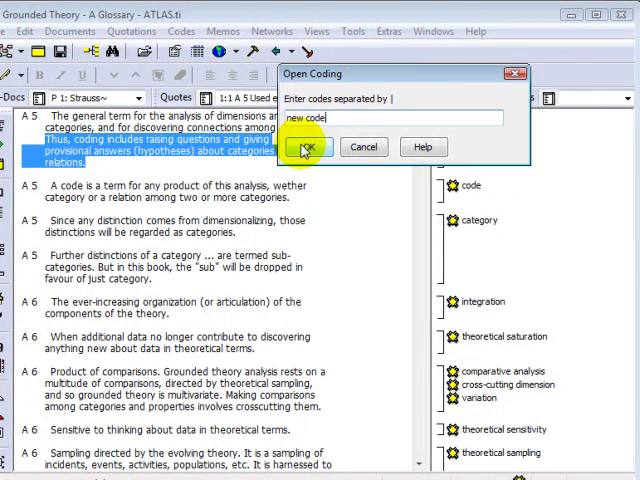
pyautogui.click(304, 148)
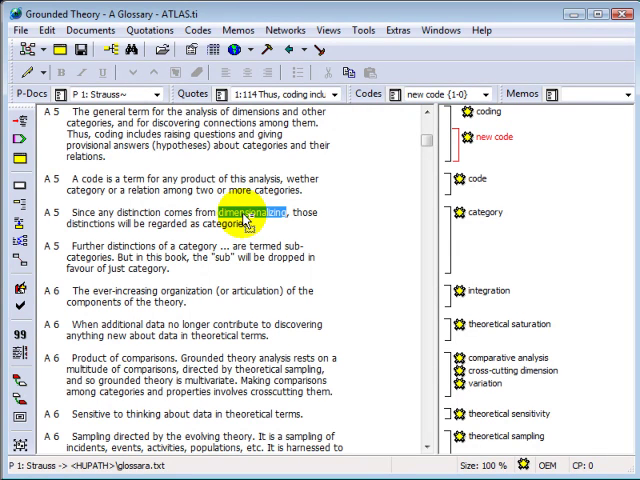
# Step: Code the word 'dimensionalizing' in vivo and bring up coding for the next passage
pyautogui.click(198, 28)
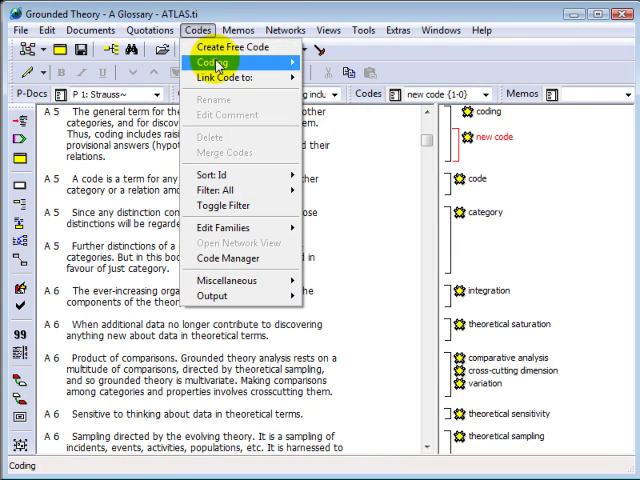
pyautogui.moveTo(212, 62)
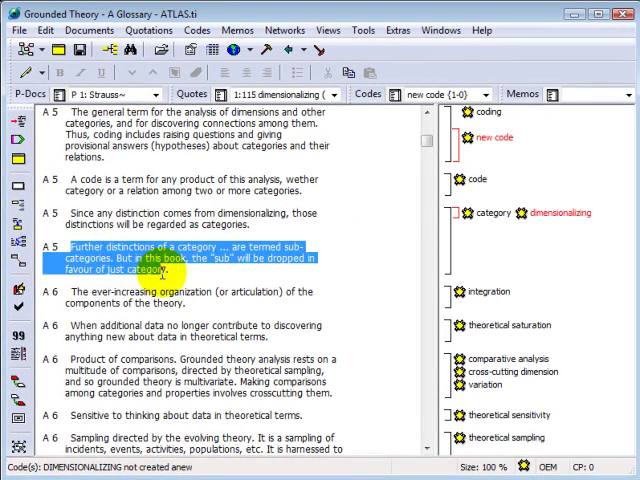
pyautogui.click(196, 30)
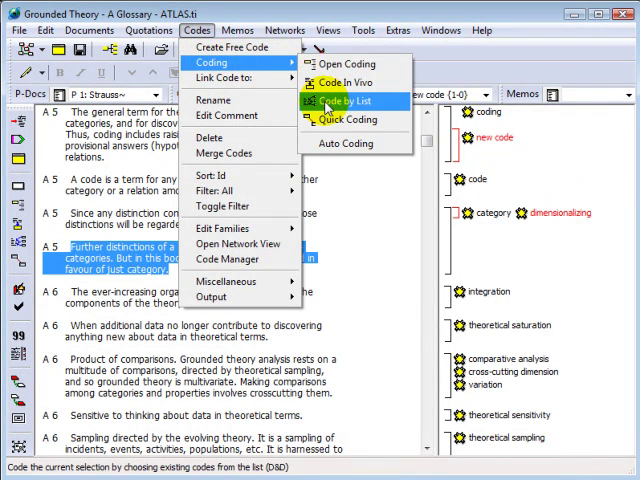
# Step: Code the sub-categories passage by list with the existing codes 'code' and 'coding'
pyautogui.click(350, 100)
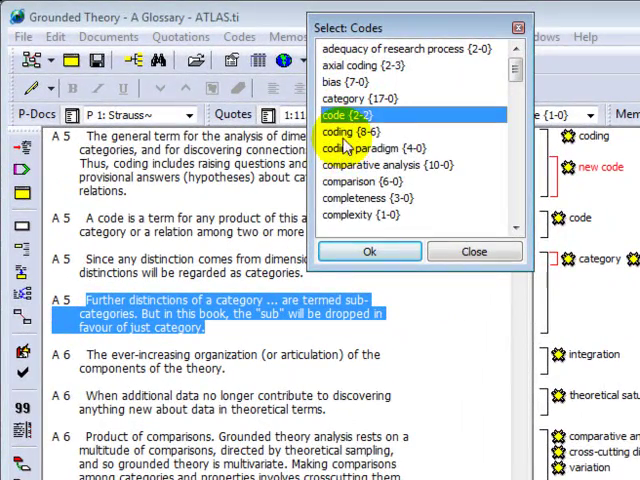
pyautogui.click(368, 252)
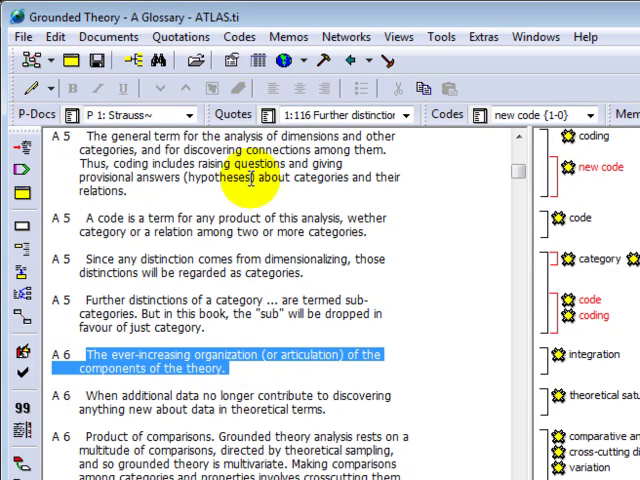
# Step: Quick-code the A 6 ever-increasing-organization passage and dismiss the empty Open Coding prompt
pyautogui.click(236, 36)
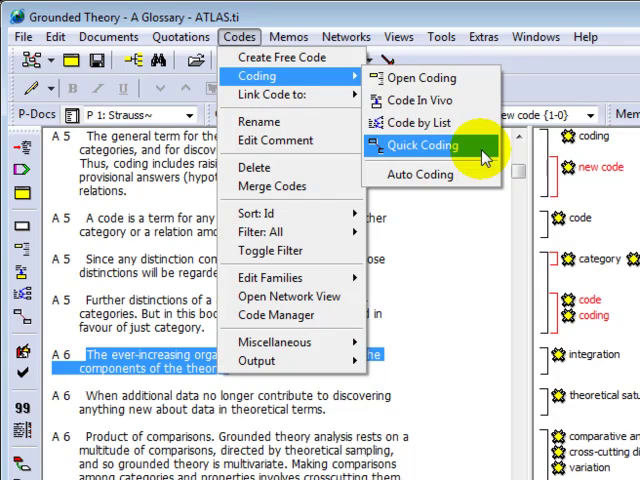
pyautogui.click(420, 144)
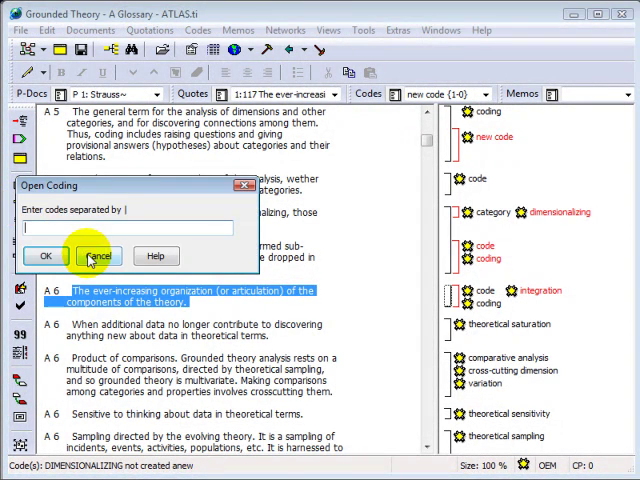
pyautogui.click(96, 256)
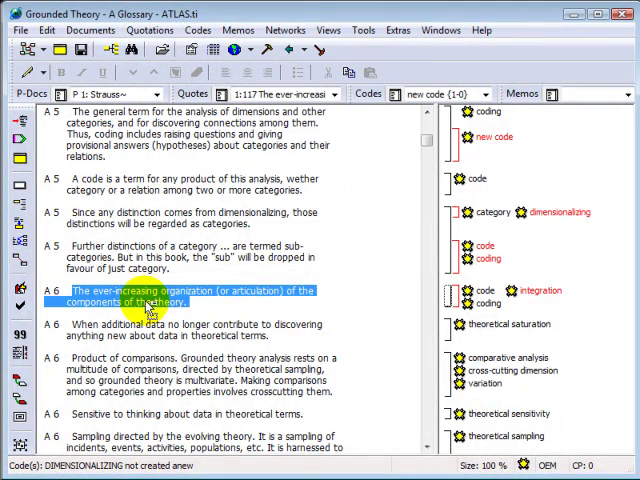
pyautogui.rightClick(144, 302)
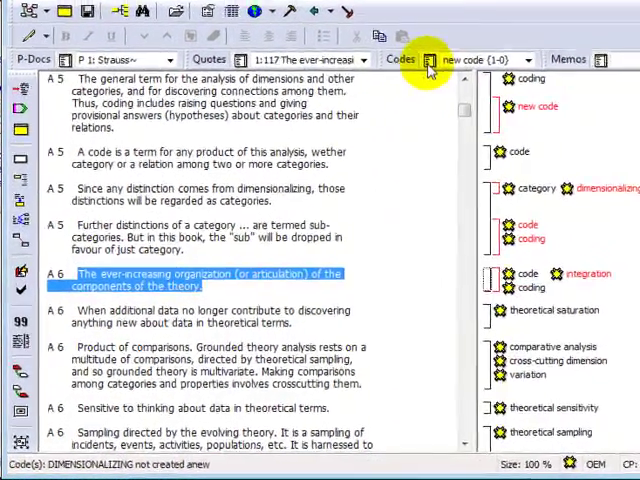
# Step: Open the Code Manager and drag 'consistency' and 'conditions-consequences' onto the raising-questions passage
pyautogui.click(400, 60)
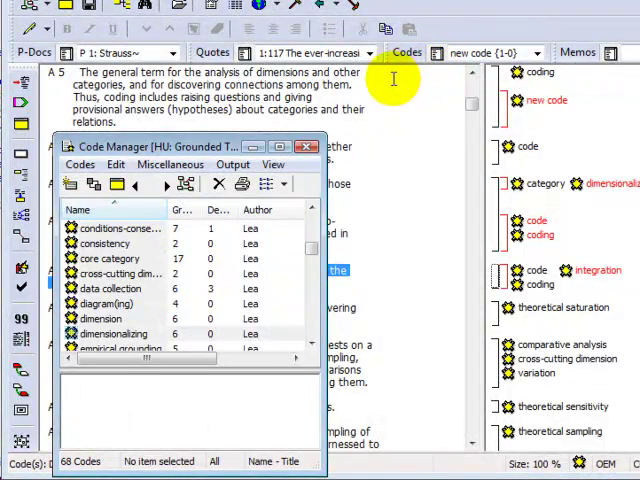
pyautogui.click(80, 164)
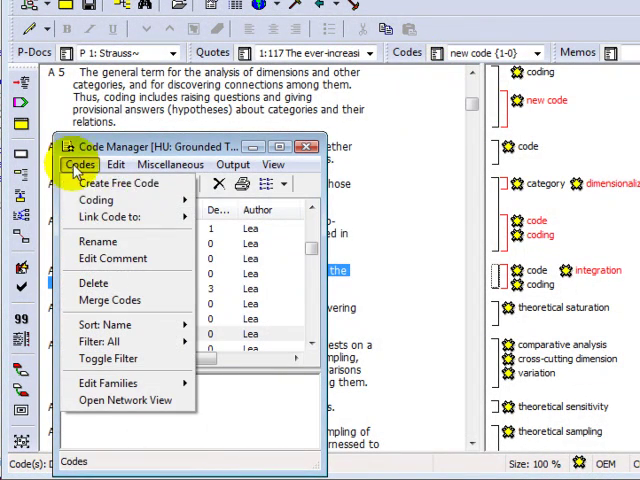
pyautogui.click(96, 200)
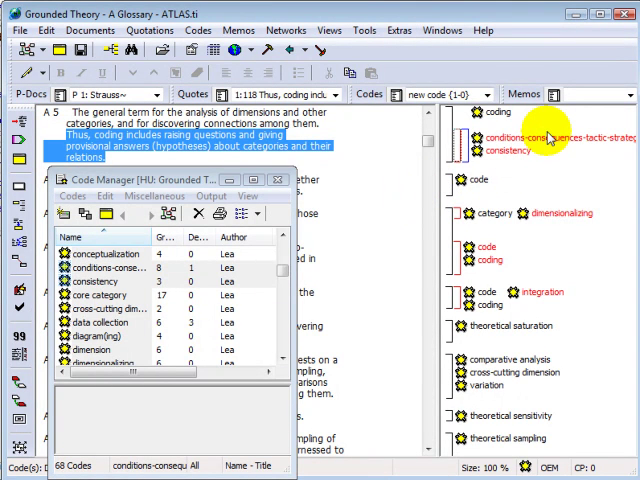
pyautogui.moveTo(550, 162)
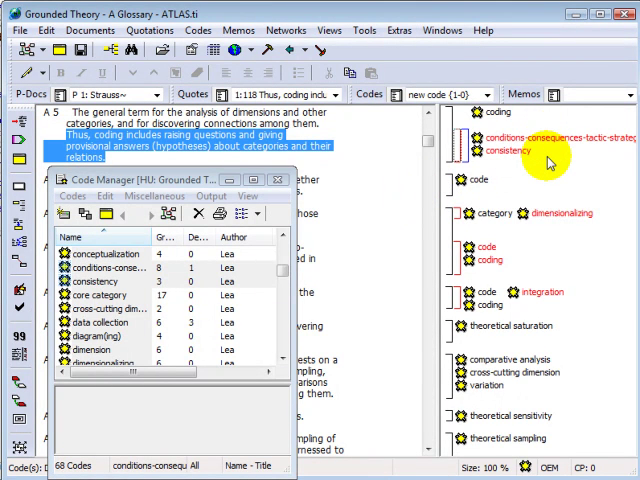